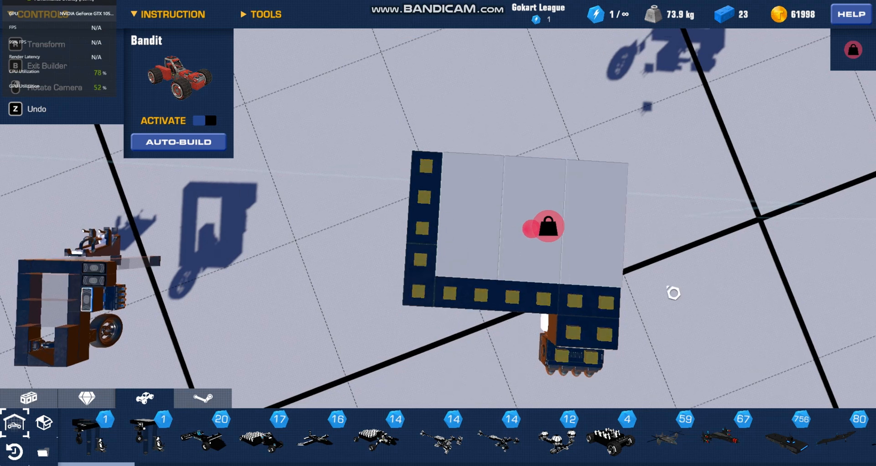
mouse_move(567, 309)
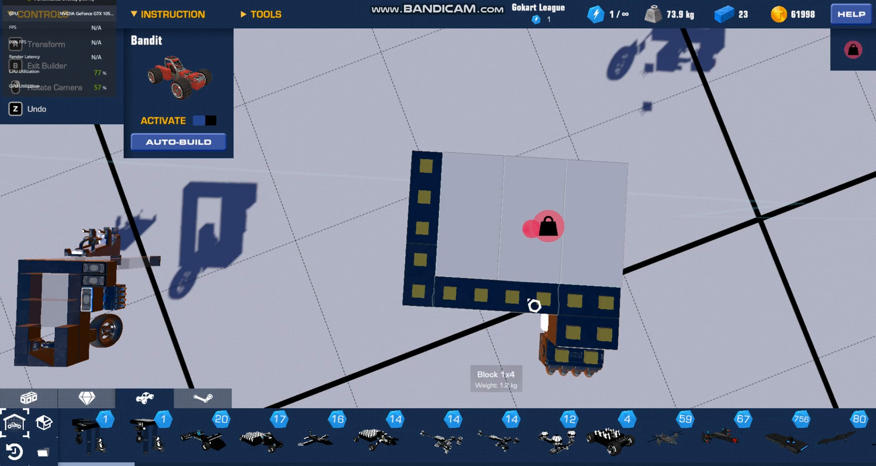
mouse_move(429, 190)
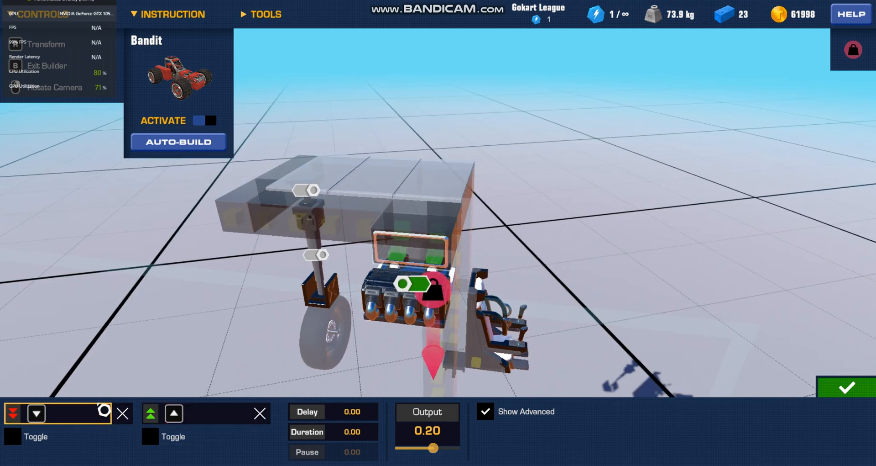
mouse_move(514, 263)
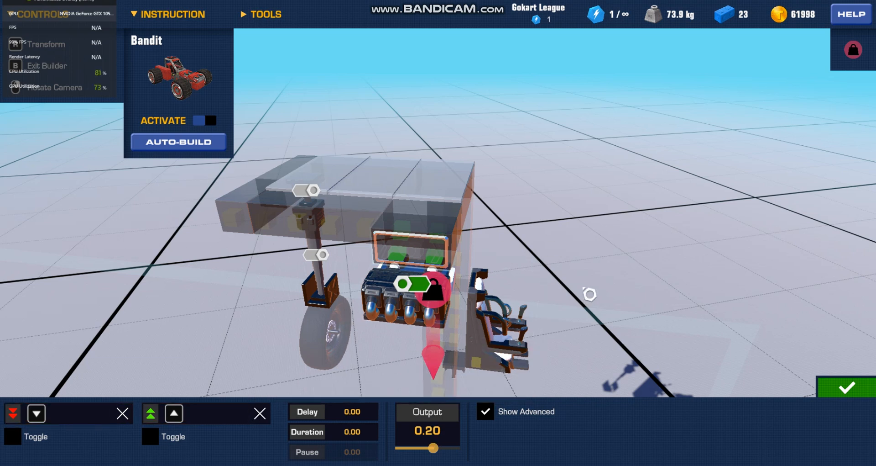
- Set the four-cylinder block's output to 0.20 with up and down as control directions
click(846, 386)
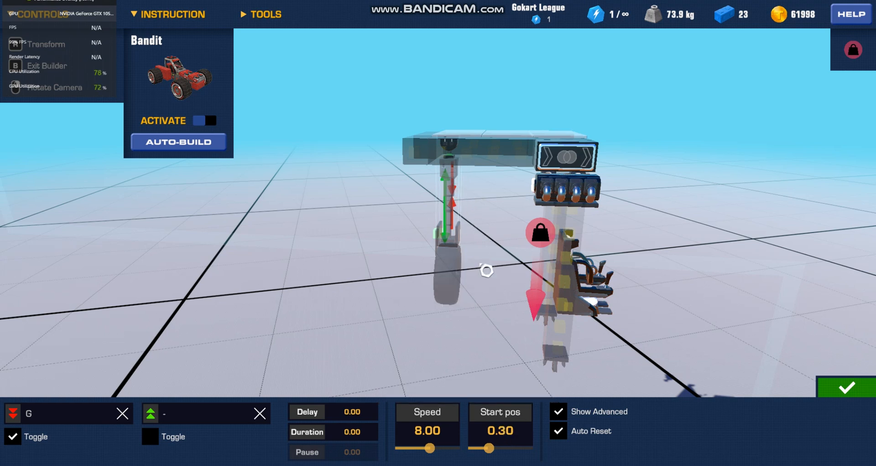
mouse_move(499, 357)
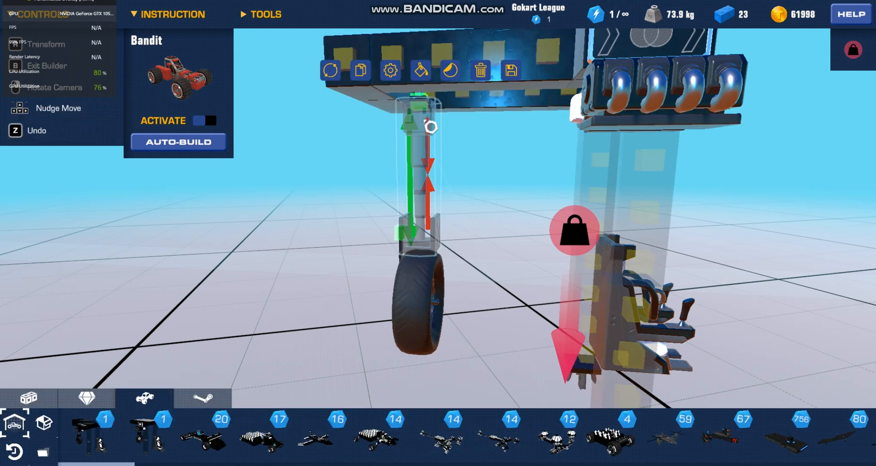
- Open the rear gear piston's settings to bind G toggle, speed 8.00, start 0.30, auto reset
click(390, 70)
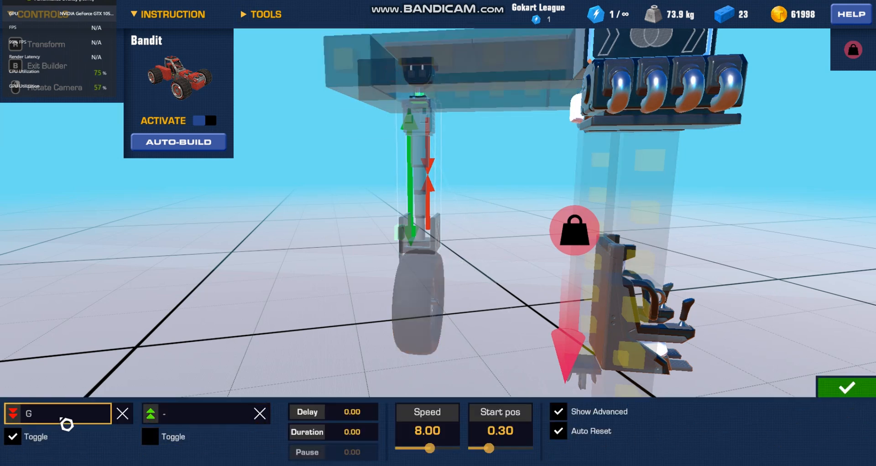
mouse_move(426, 448)
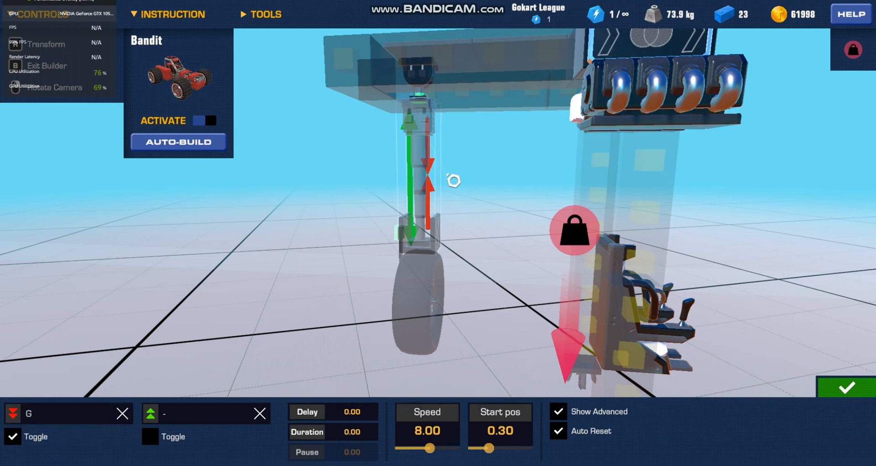
mouse_move(489, 216)
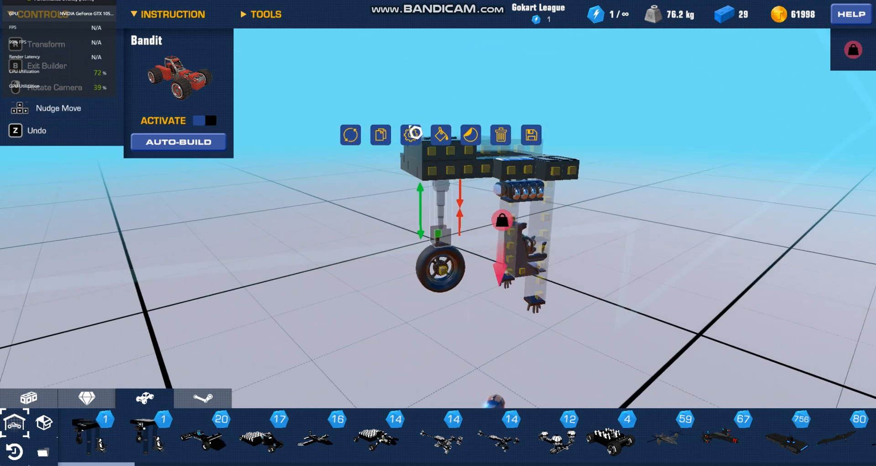
- Reopen the rear gear piston's settings and lower its speed to 6.00
click(410, 135)
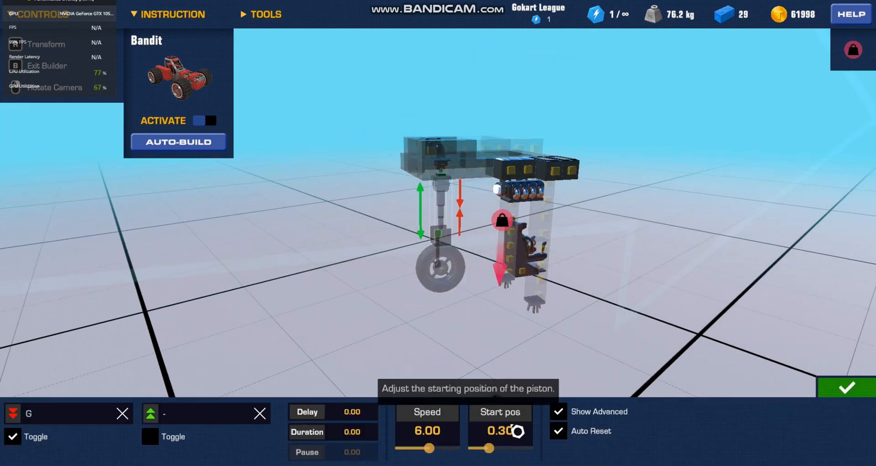
mouse_move(393, 367)
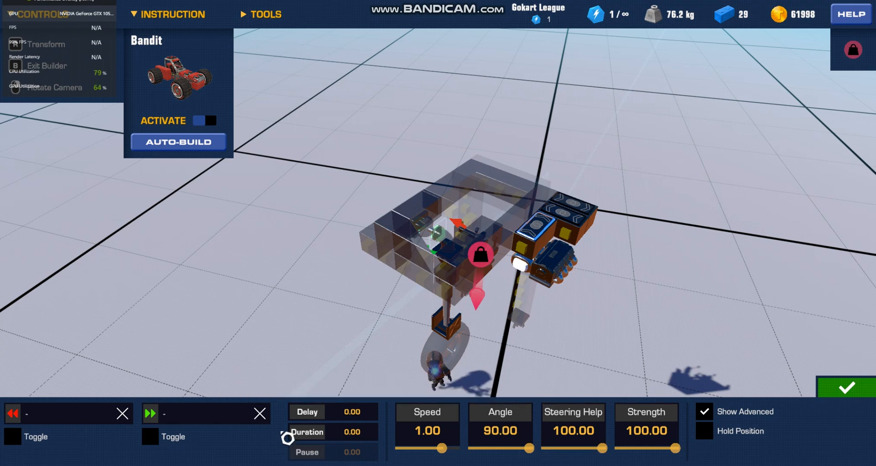
mouse_move(562, 237)
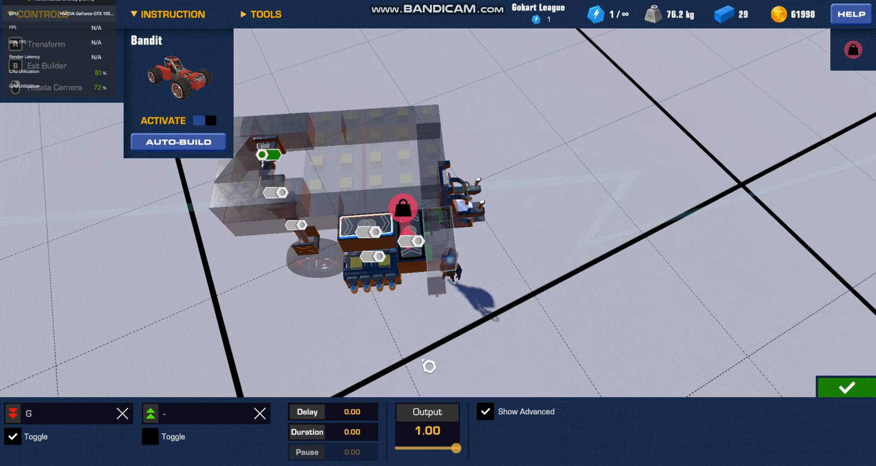
- Lower the nose wheel control block's turning output to about 0.8
drag(462, 447, 450, 447)
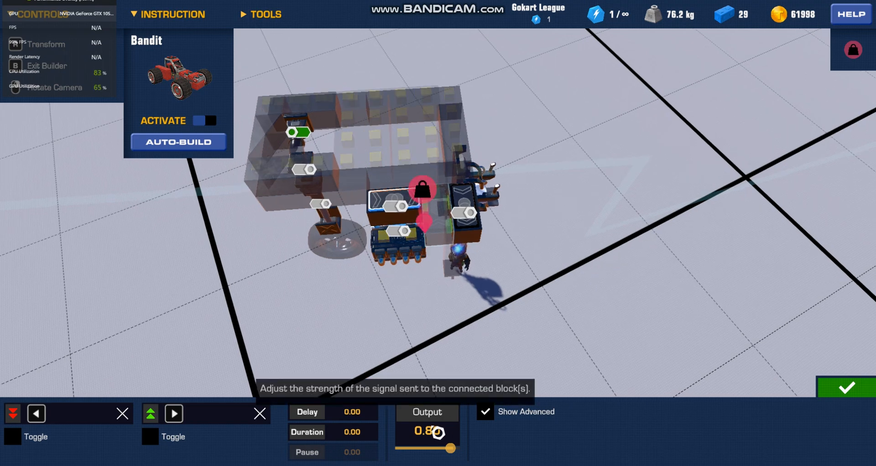